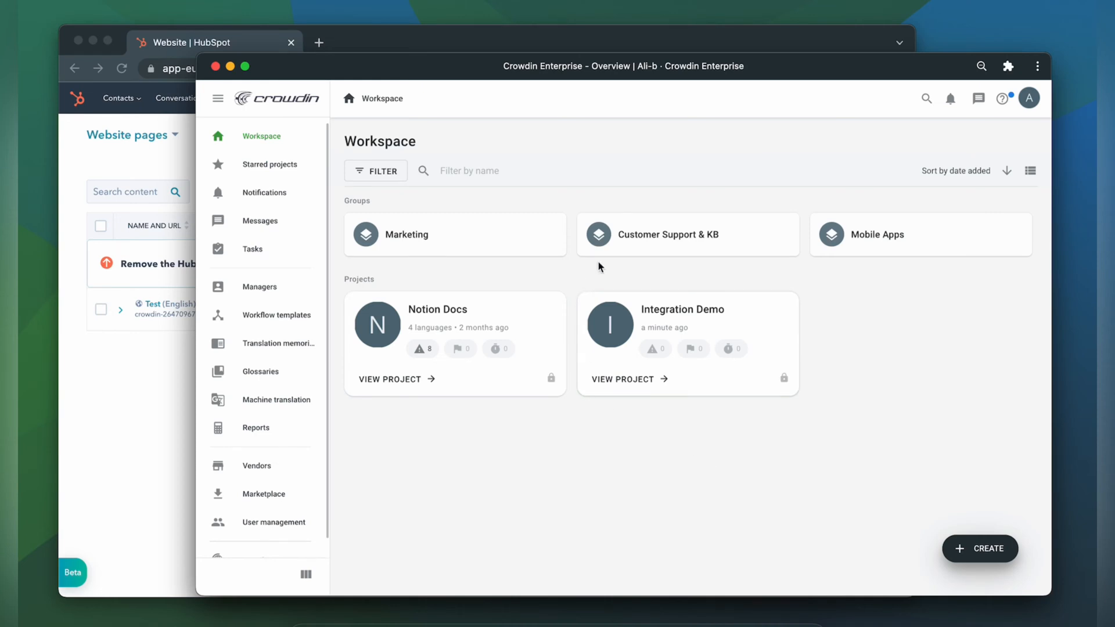
mouse_move(781, 441)
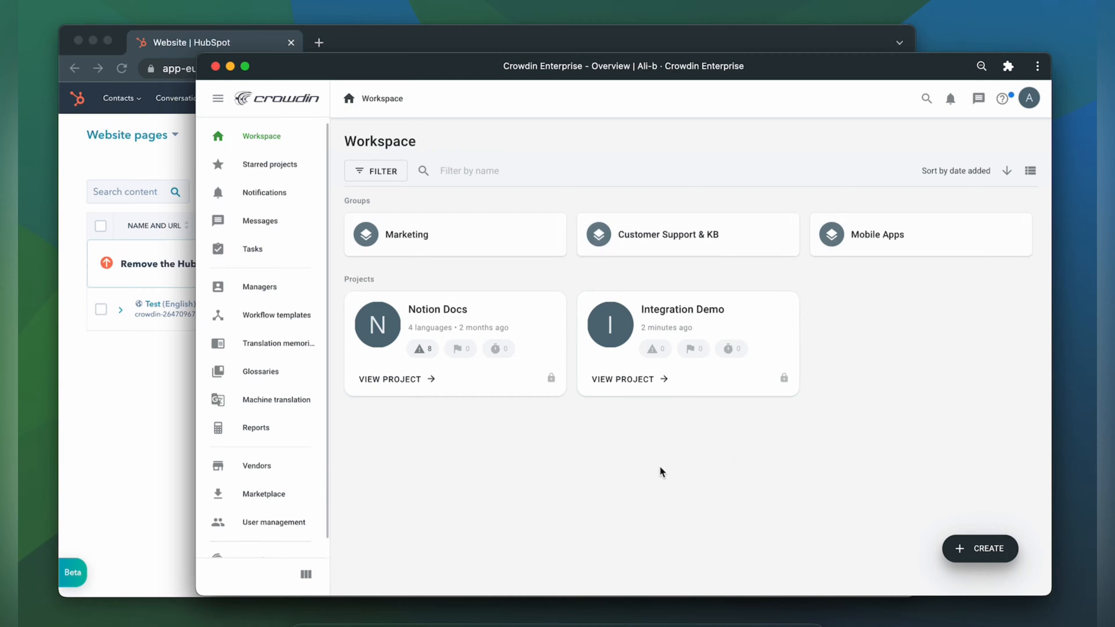
mouse_move(236, 455)
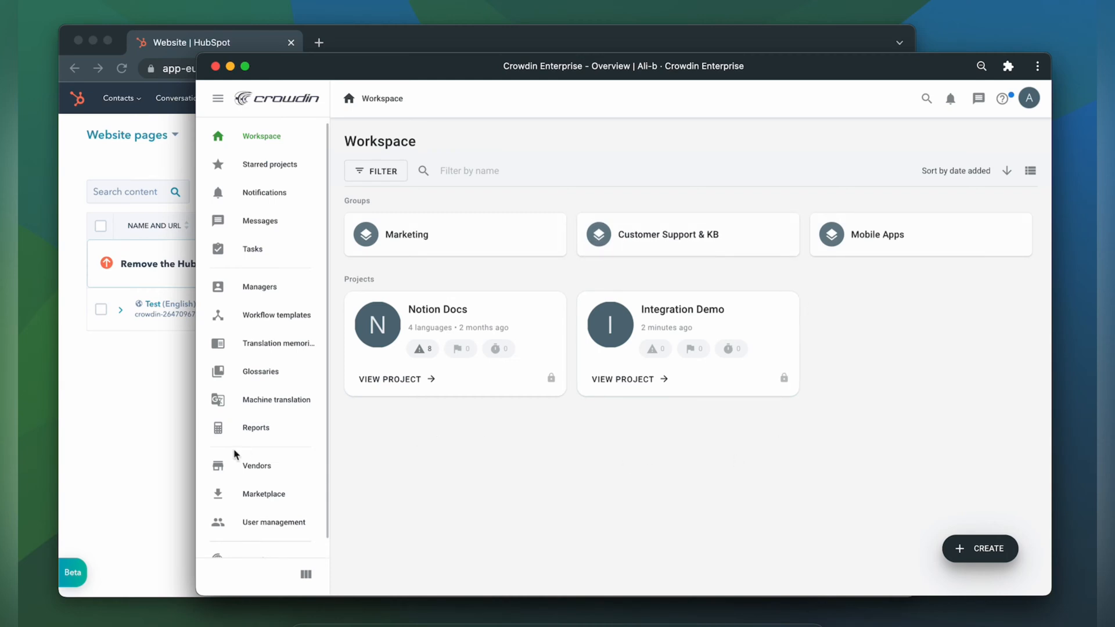
- Go to the Marketplace from the Workspace sidebar
left_click(264, 493)
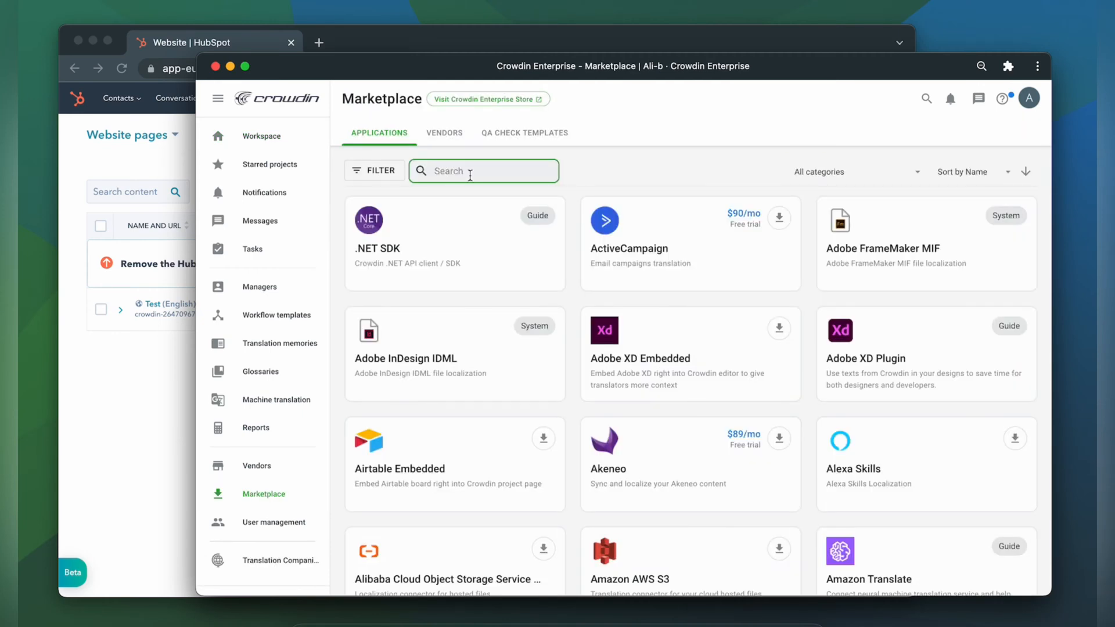
- Find HubSpot CMS by searching 'hubs', install it, and return to the Workspace
type("hubs")
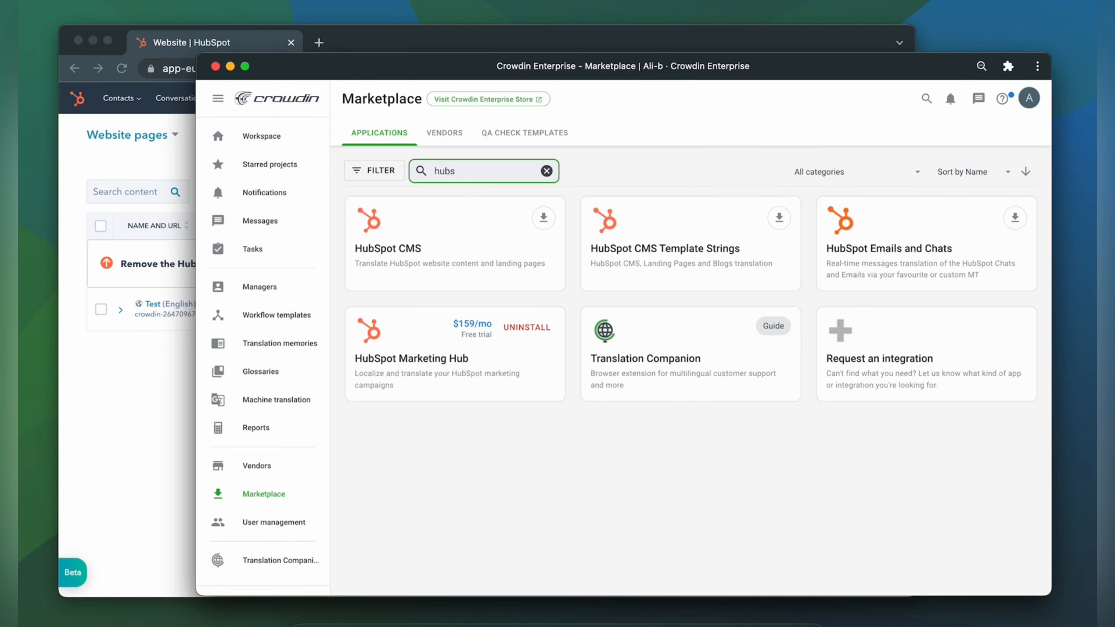
left_click(542, 217)
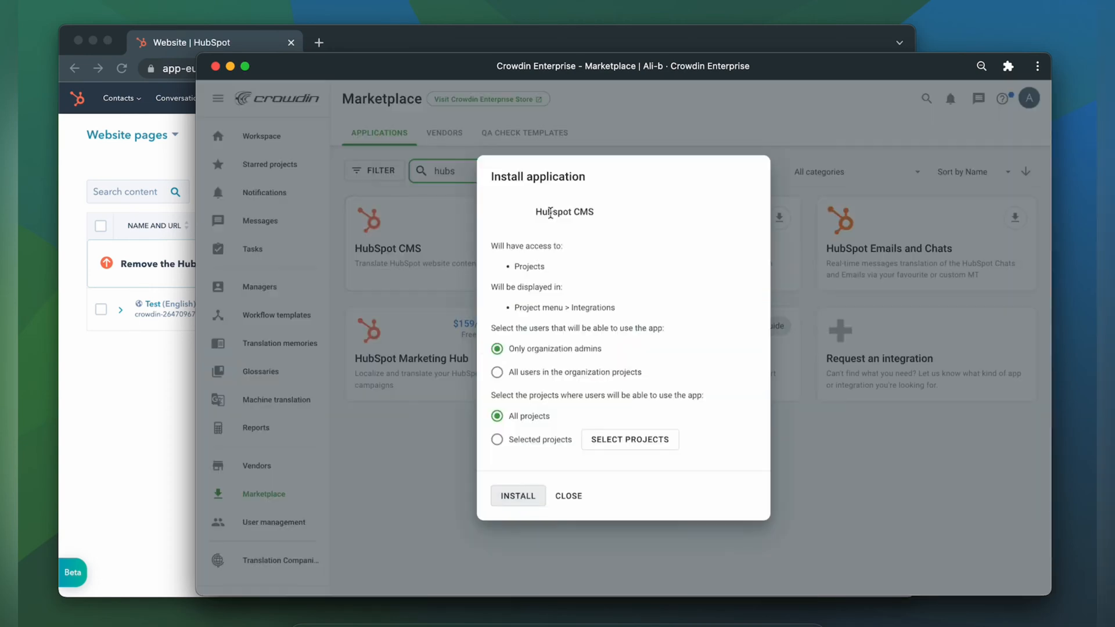
left_click(518, 495)
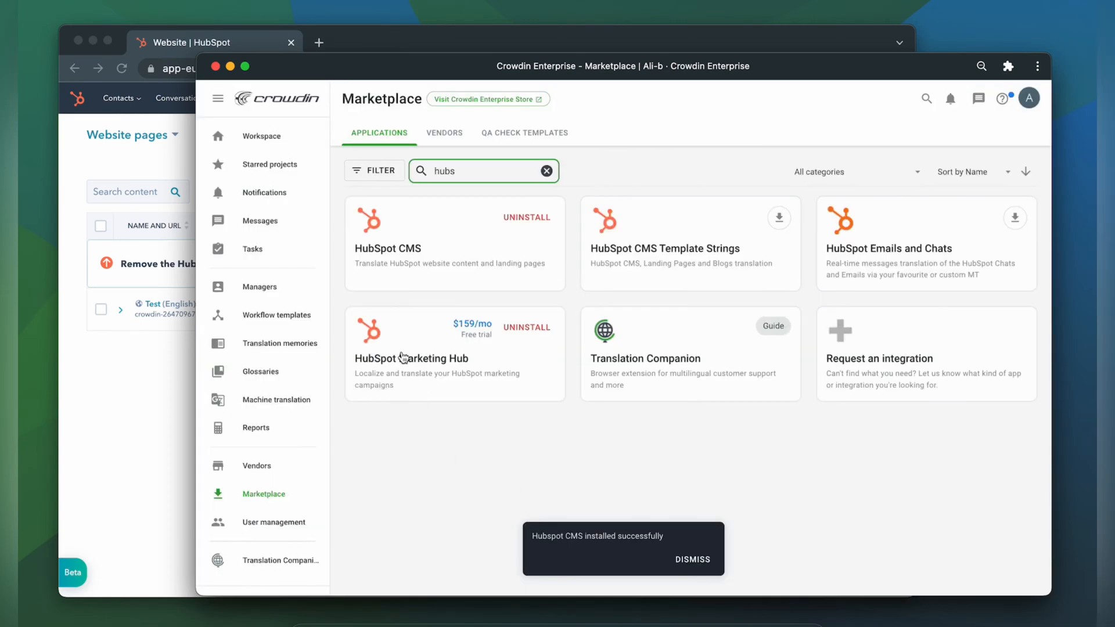
left_click(261, 136)
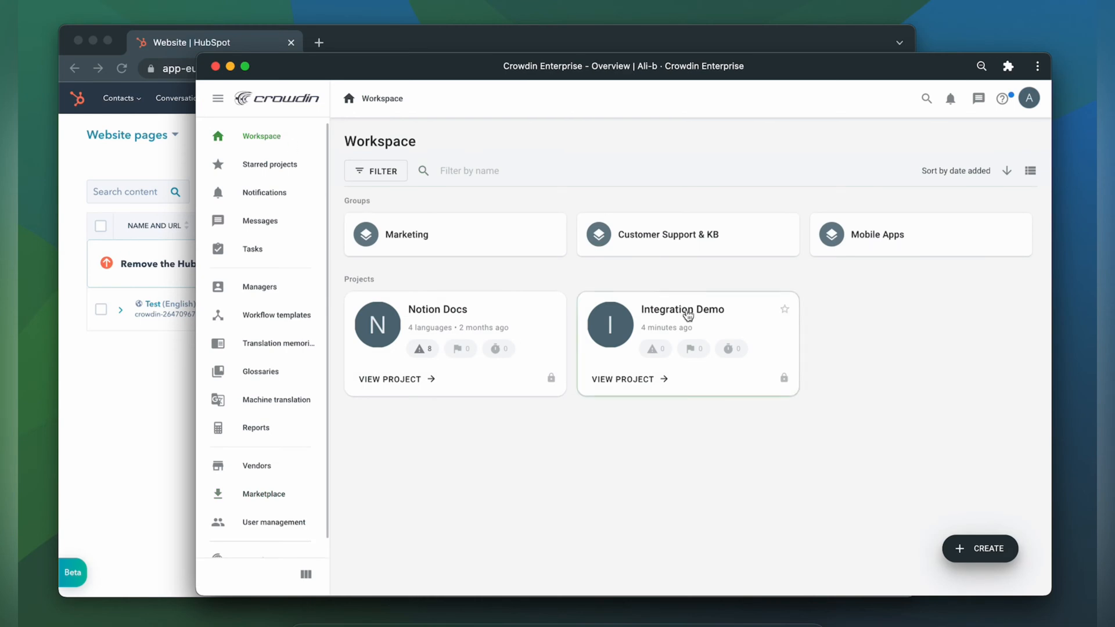
- Enter the Integration Demo project's Integrations, filter by 'hub', and select the Hubspot CMS card
left_click(686, 309)
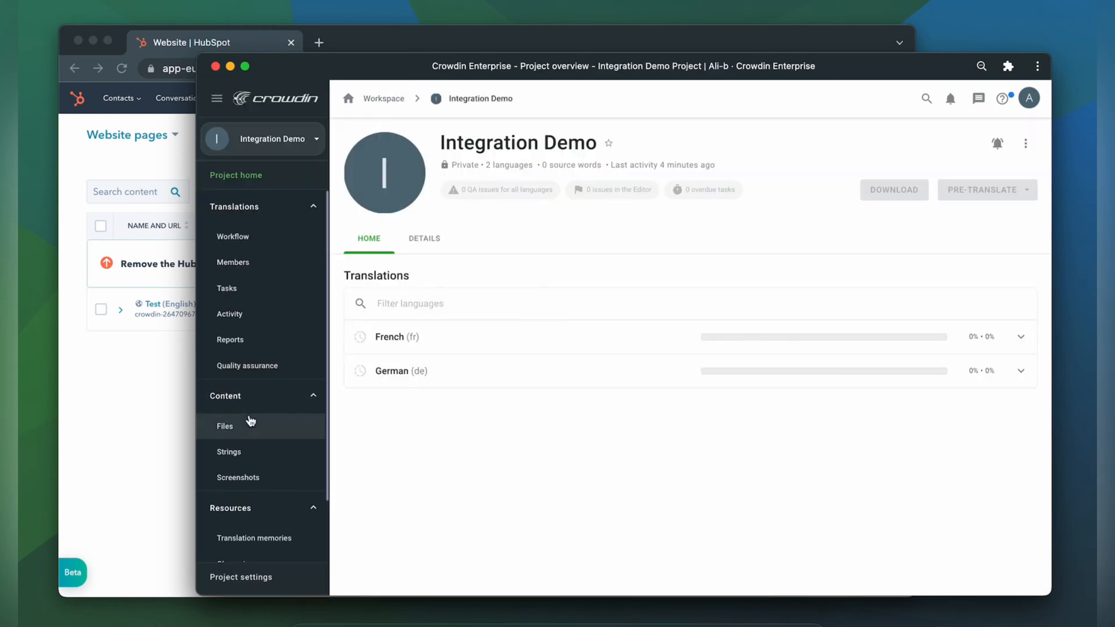
left_click(235, 548)
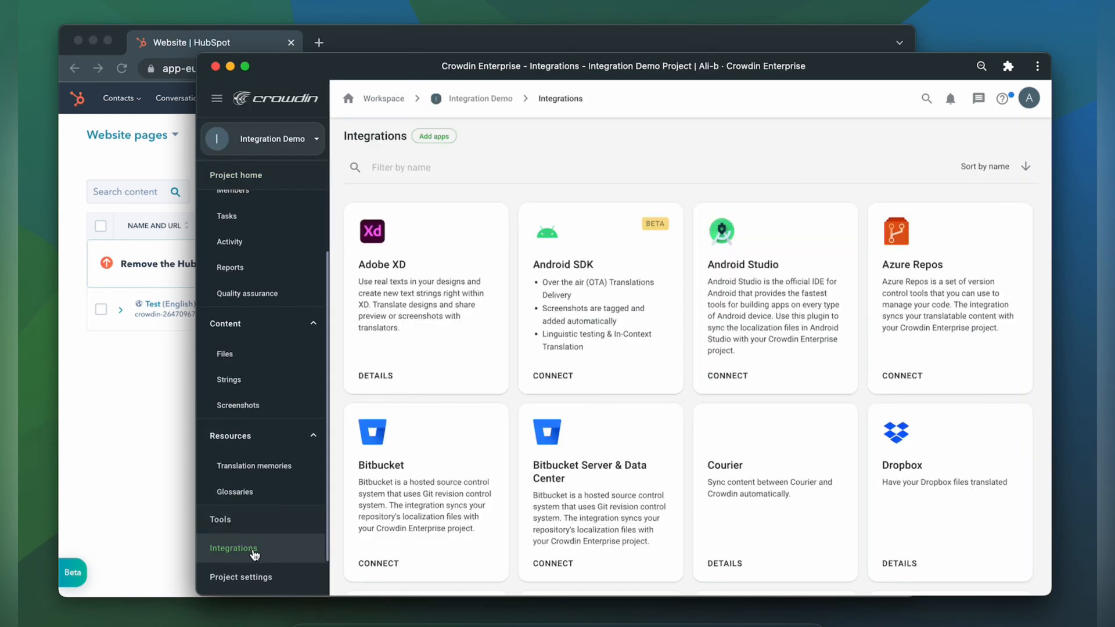
mouse_move(398, 223)
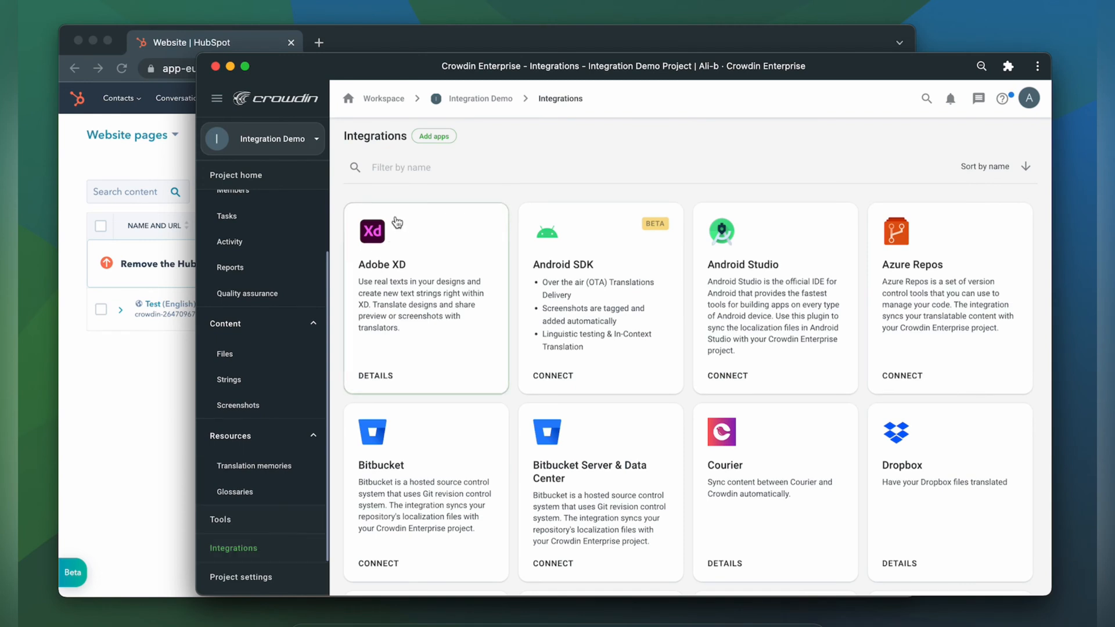
left_click(433, 167)
type("hub")
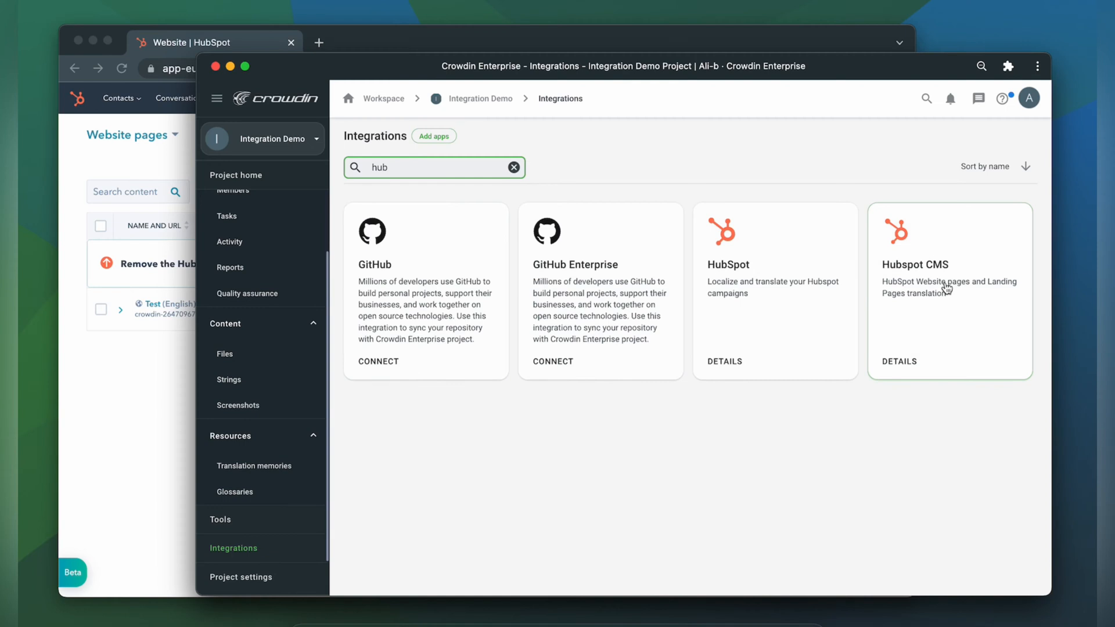
left_click(898, 361)
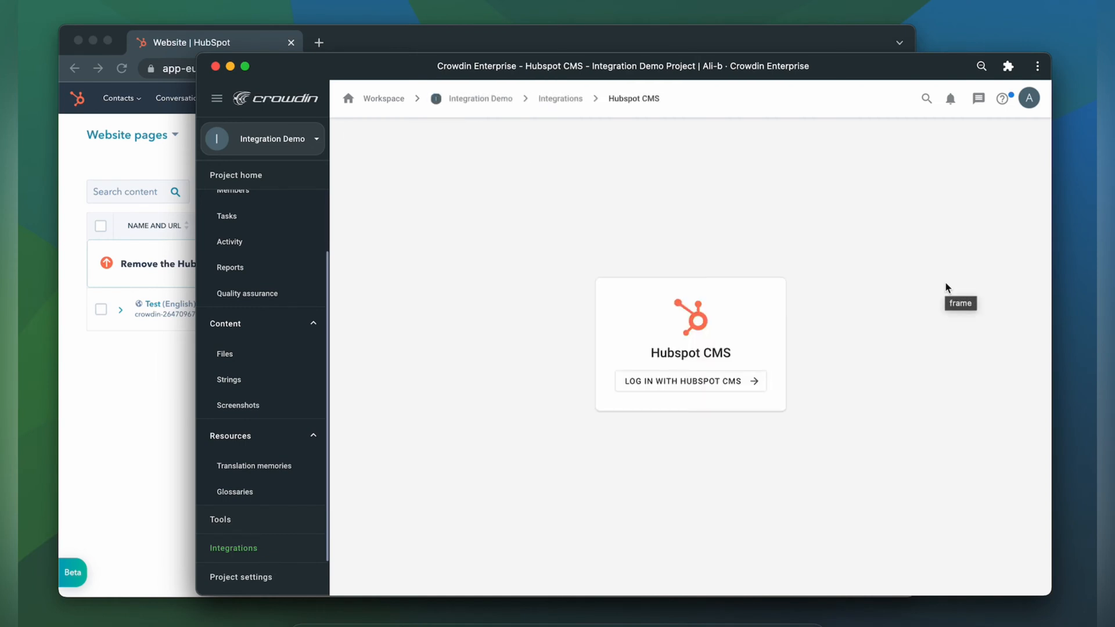
mouse_move(747, 360)
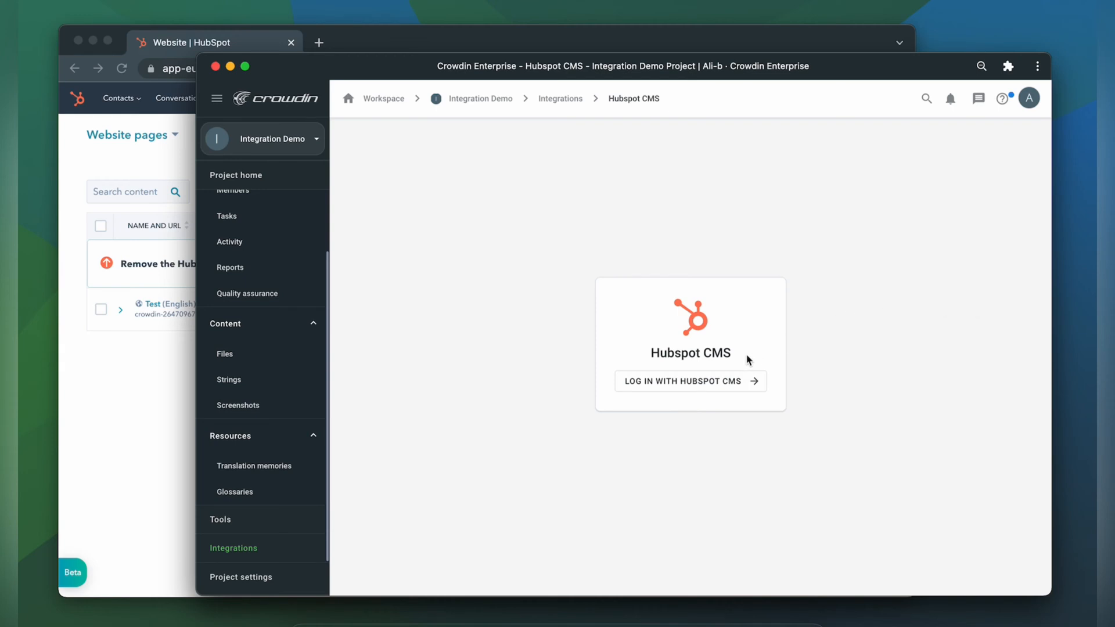
- Log in with HubSpot CMS, choose the account, and connect the app to grant access
left_click(683, 381)
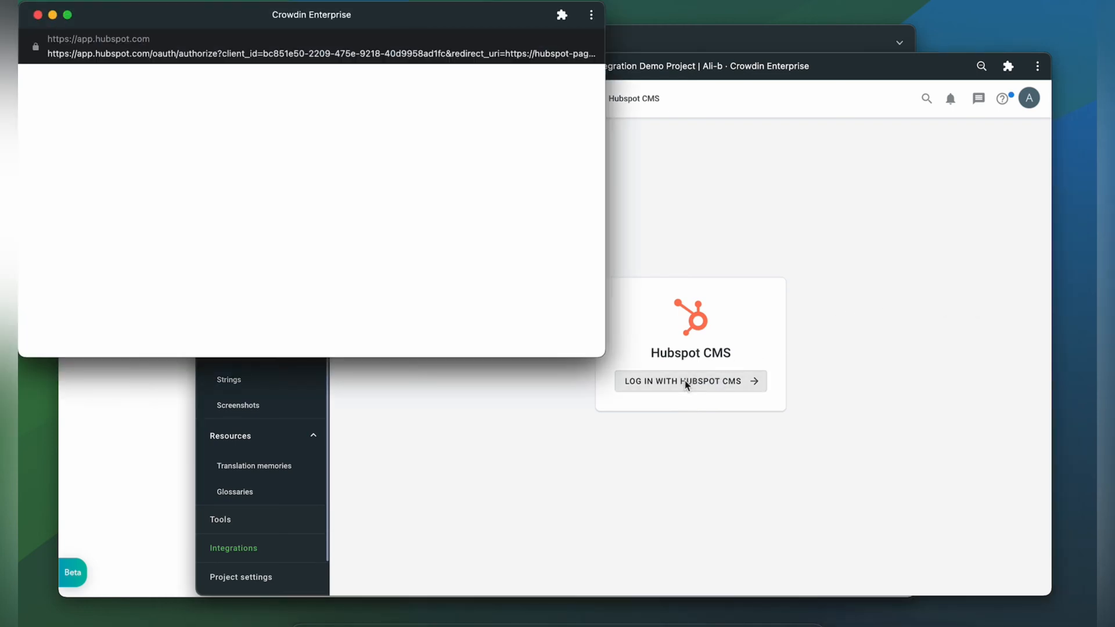
left_click(682, 381)
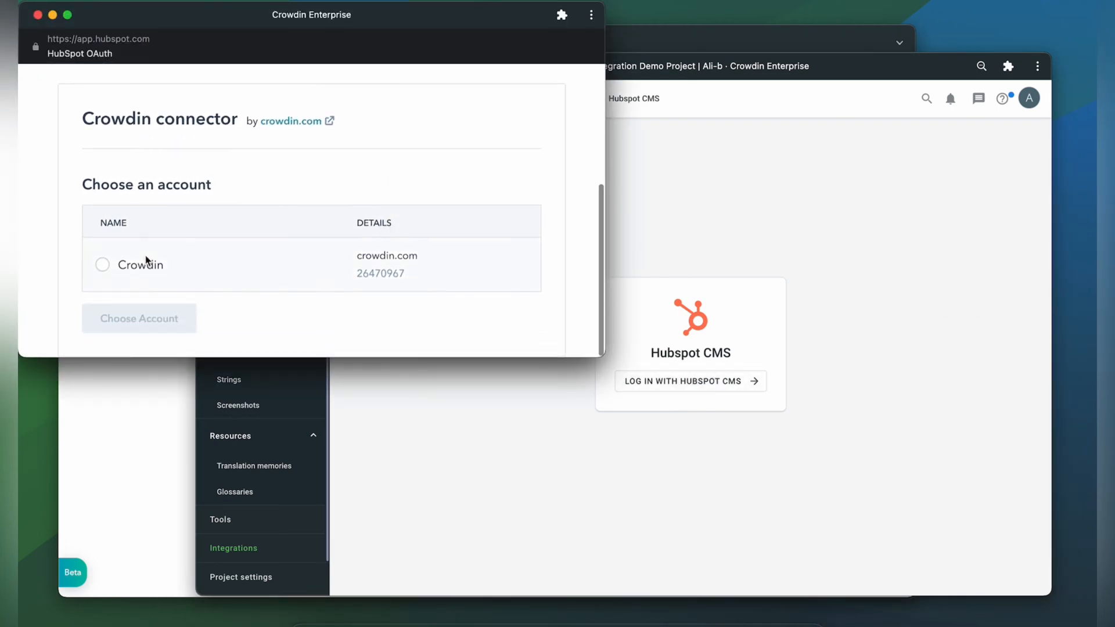
left_click(103, 264)
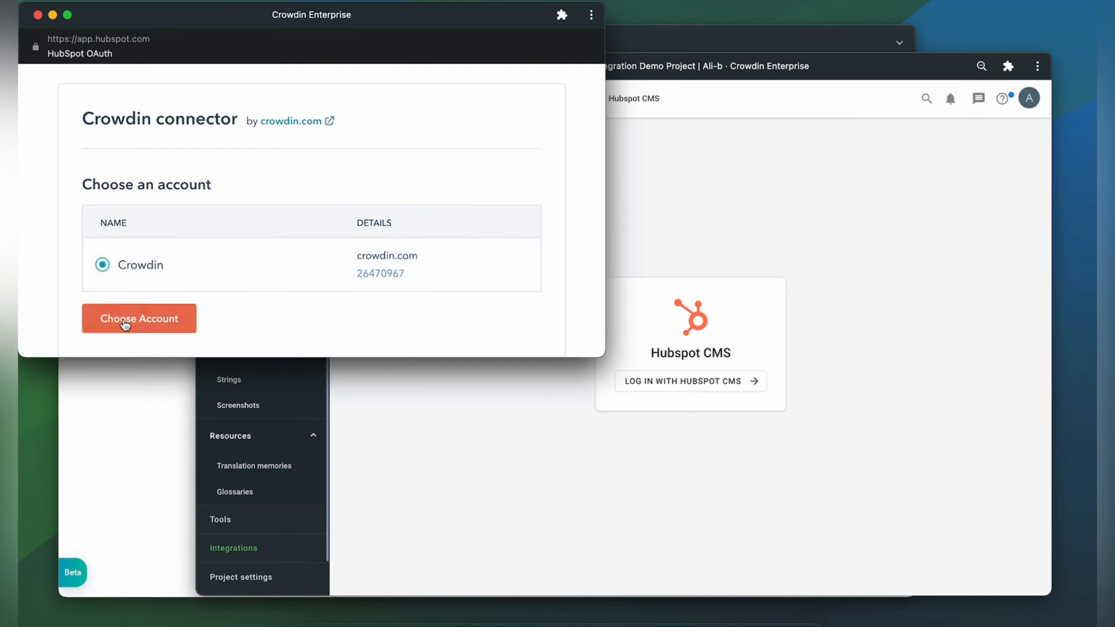
left_click(138, 318)
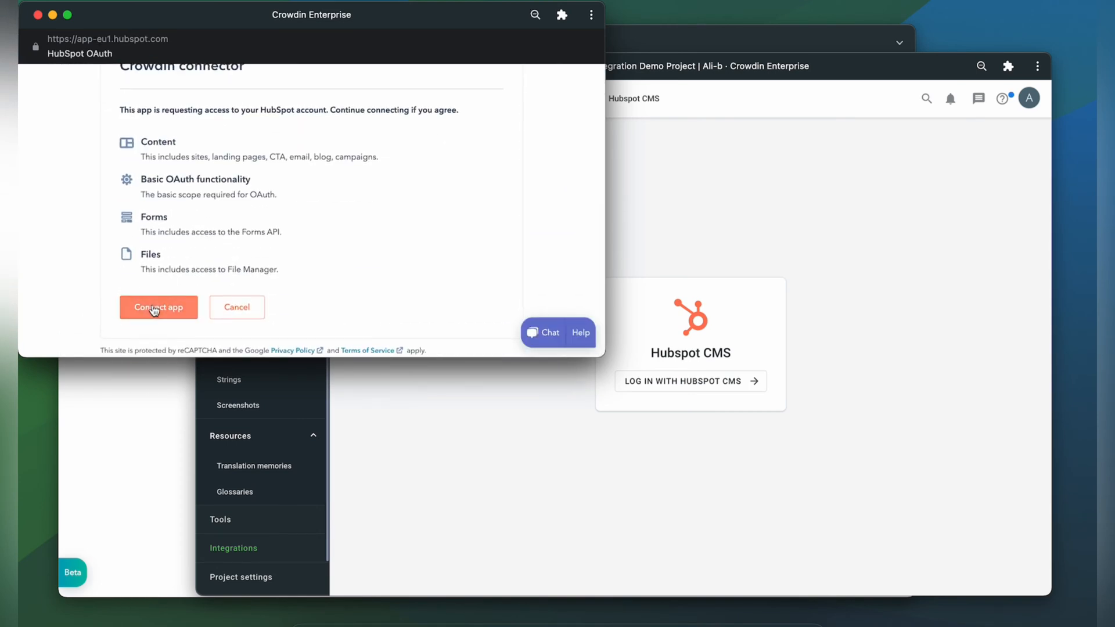
left_click(158, 307)
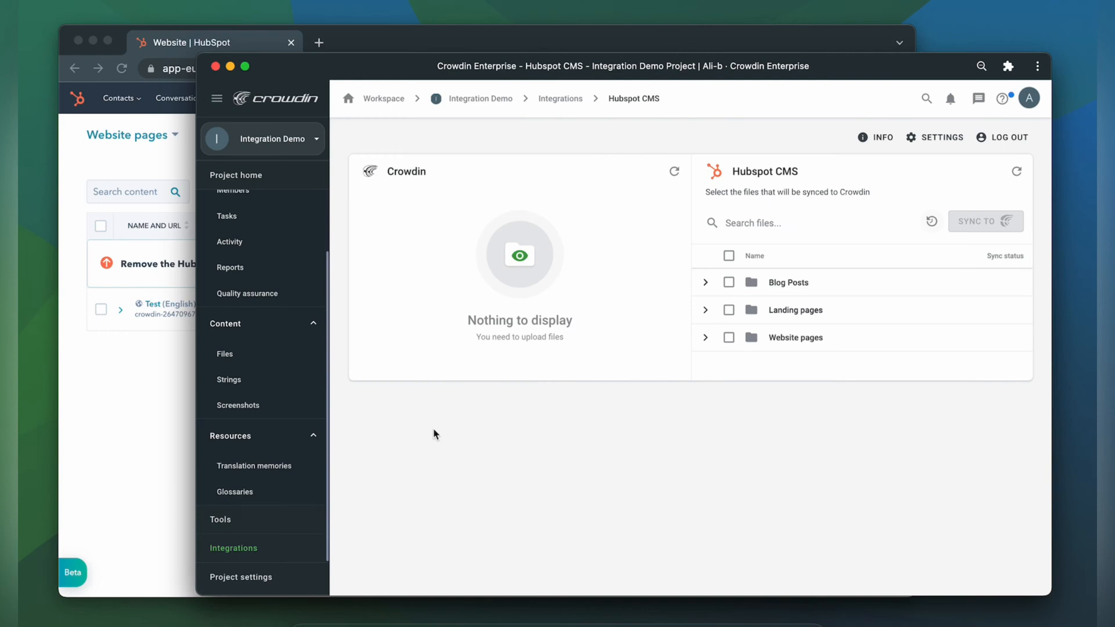
mouse_move(847, 107)
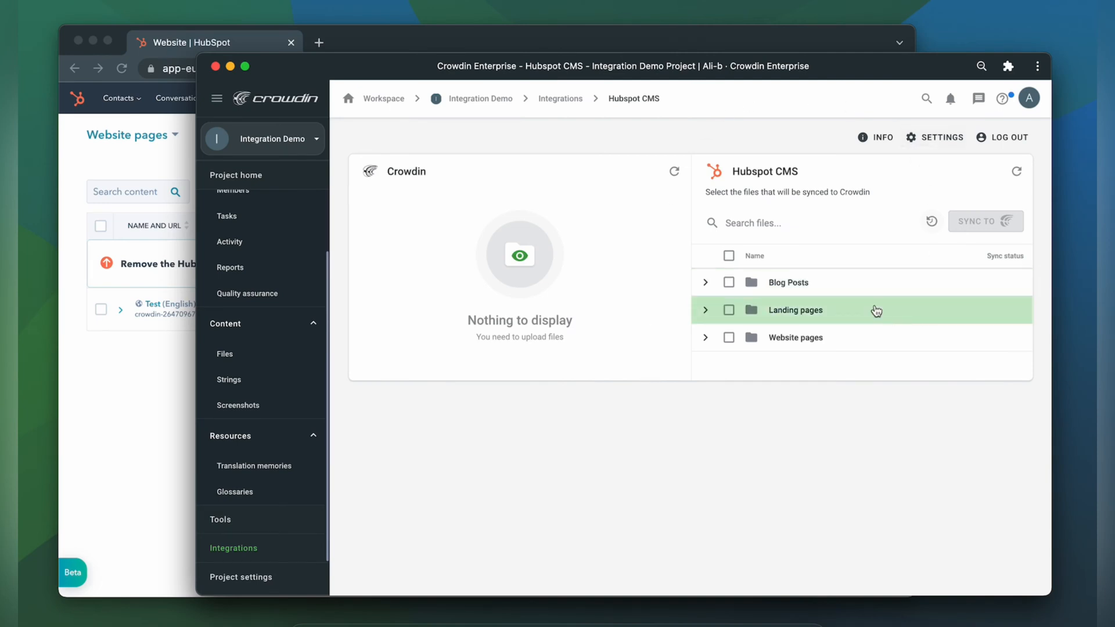
mouse_move(806, 391)
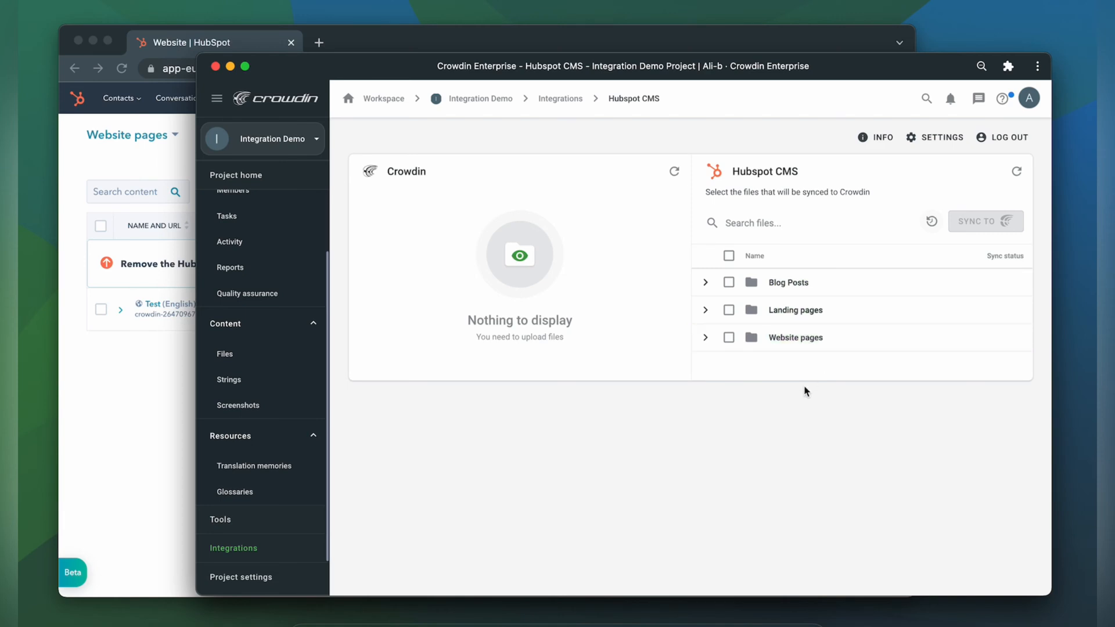
mouse_move(526, 162)
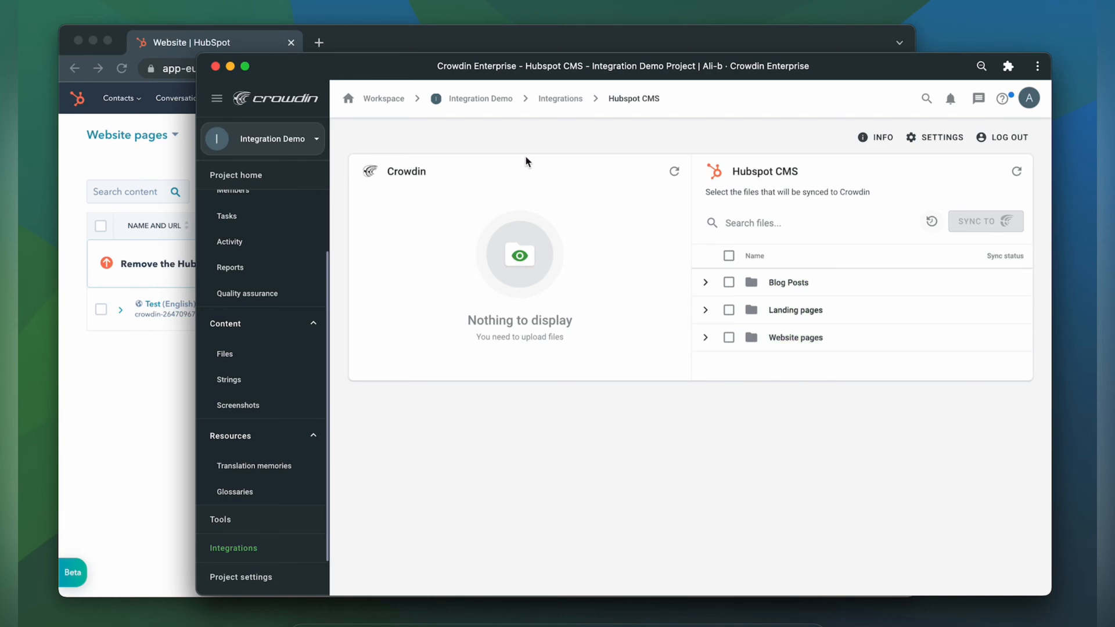
mouse_move(498, 422)
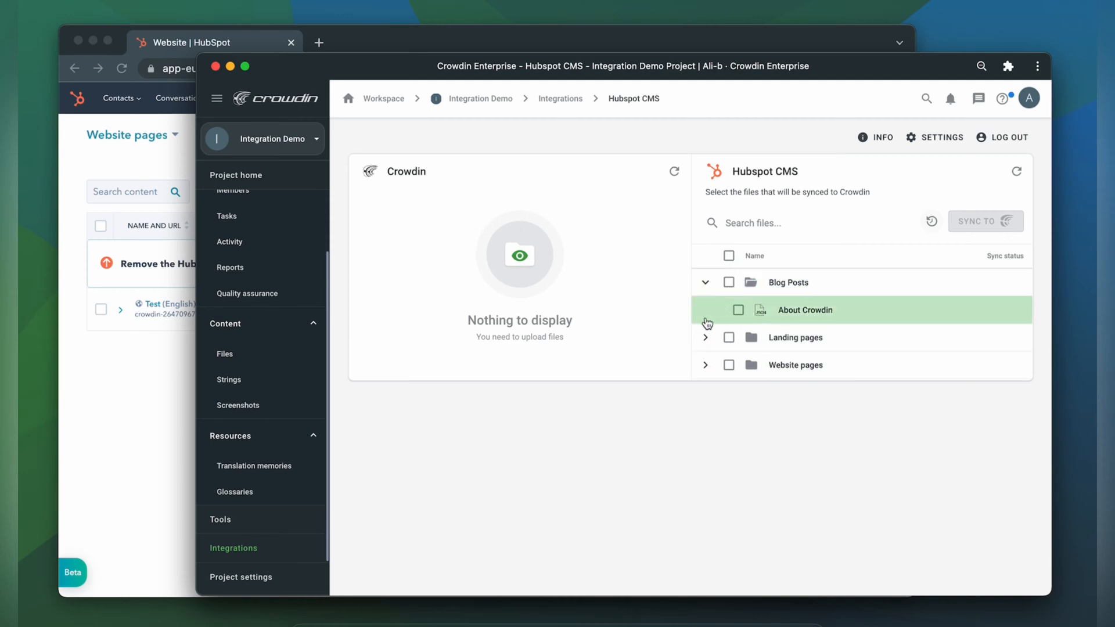
- Check About Crowdin and the Test page in the Hubspot CMS tree for syncing to Crowdin
left_click(705, 336)
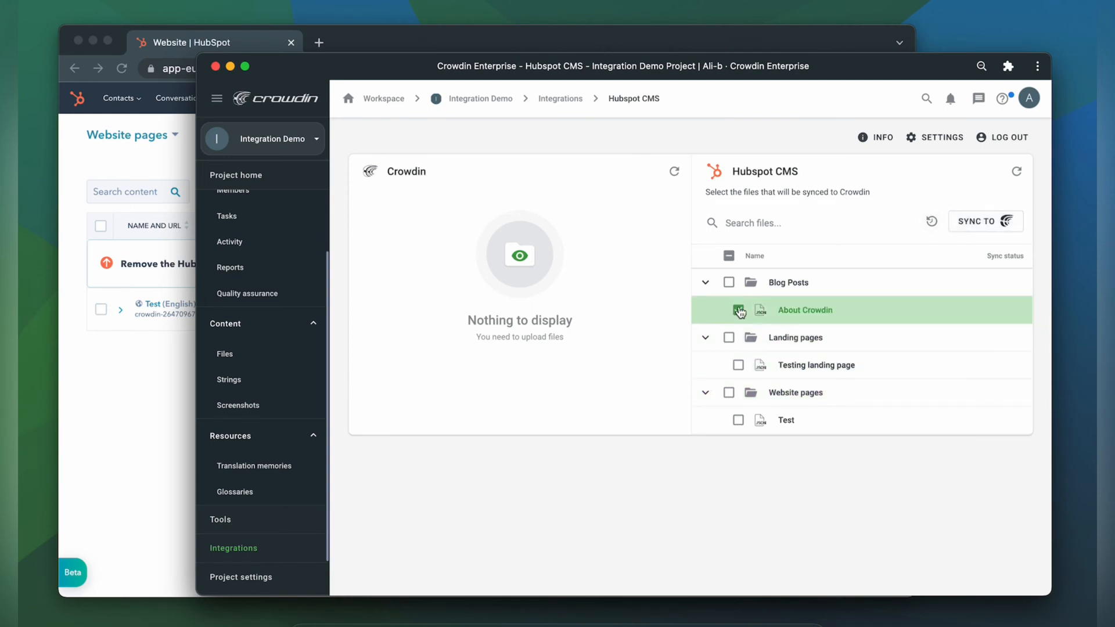
left_click(738, 421)
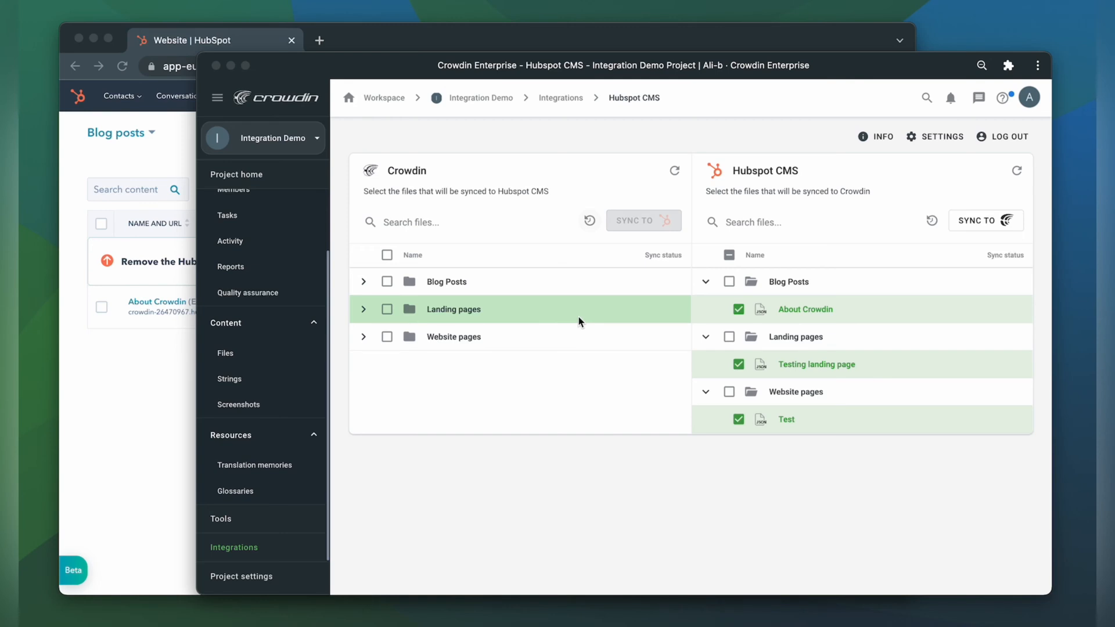
mouse_move(708, 333)
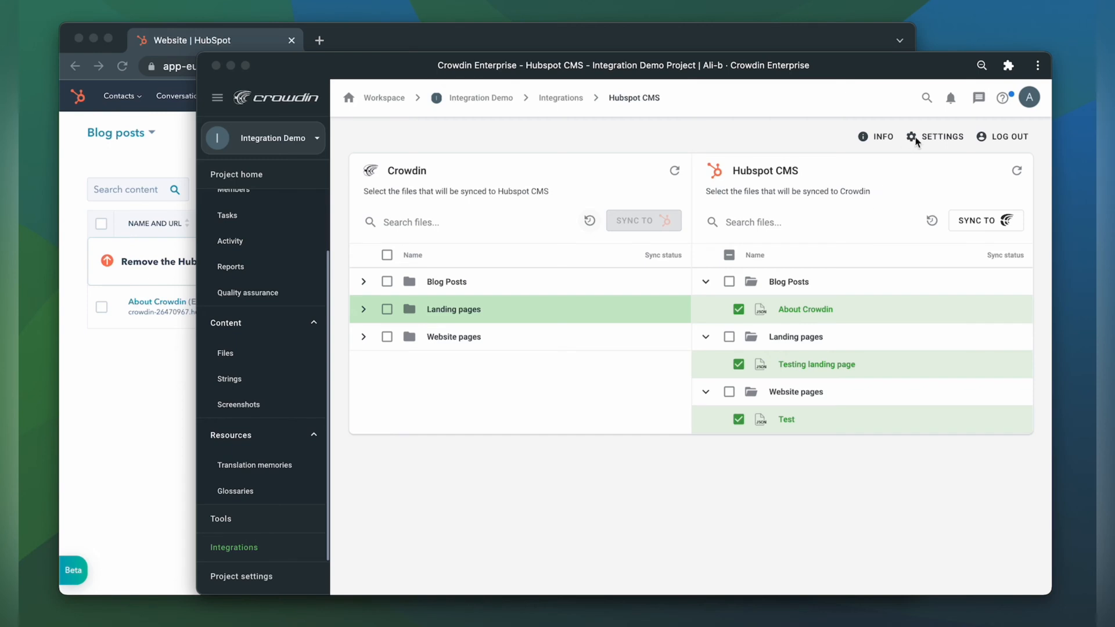
- View the integration Settings showing background synchronization disabled, then close without changes
left_click(913, 137)
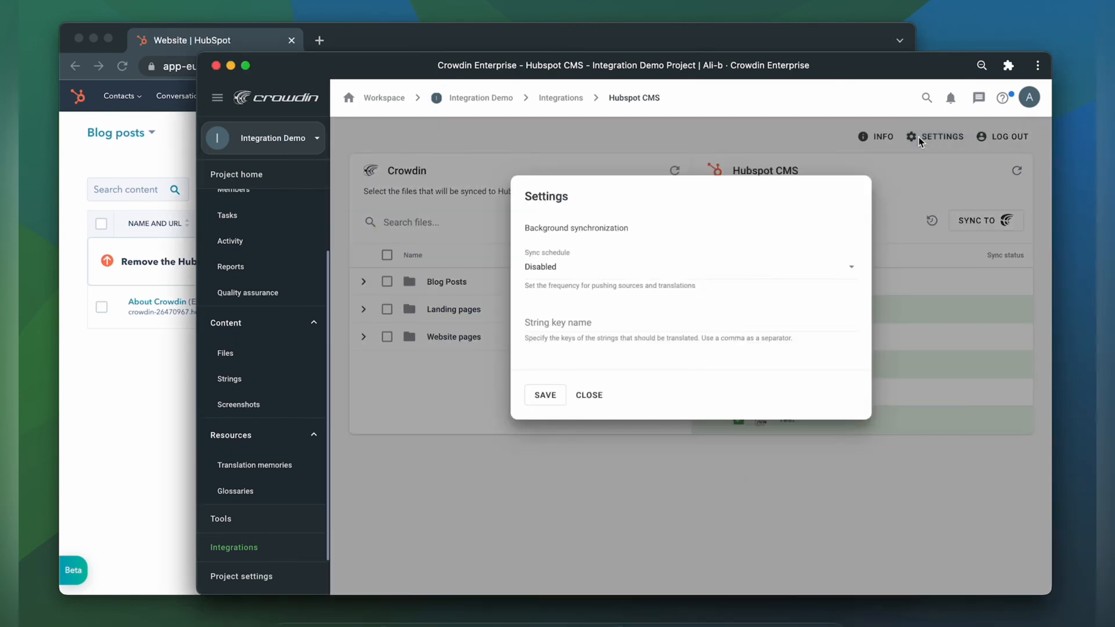
mouse_move(838, 200)
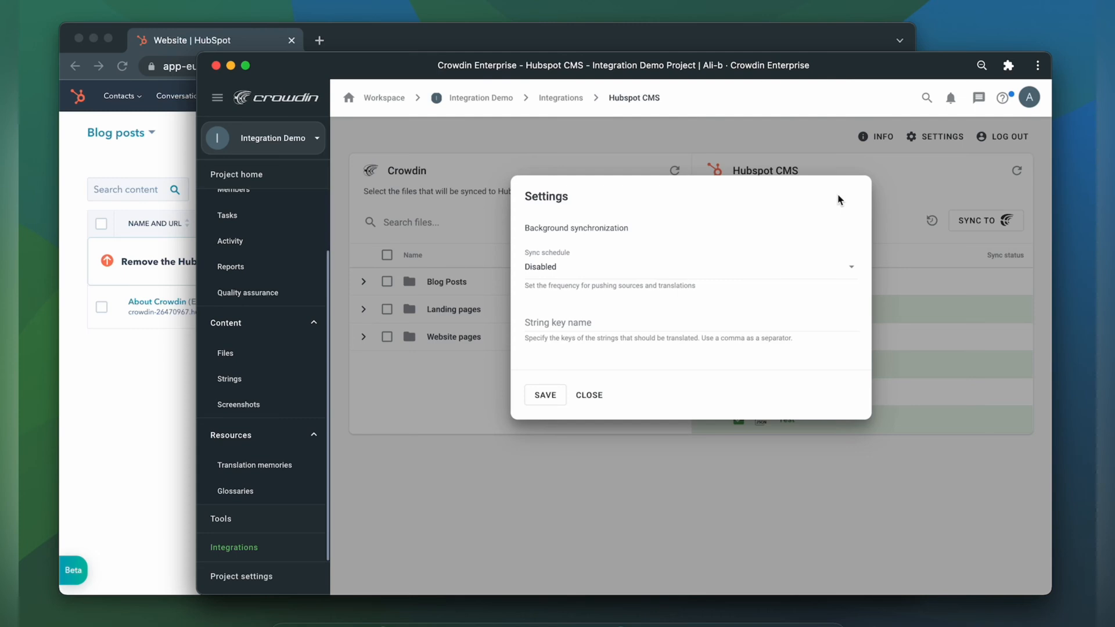
left_click(589, 395)
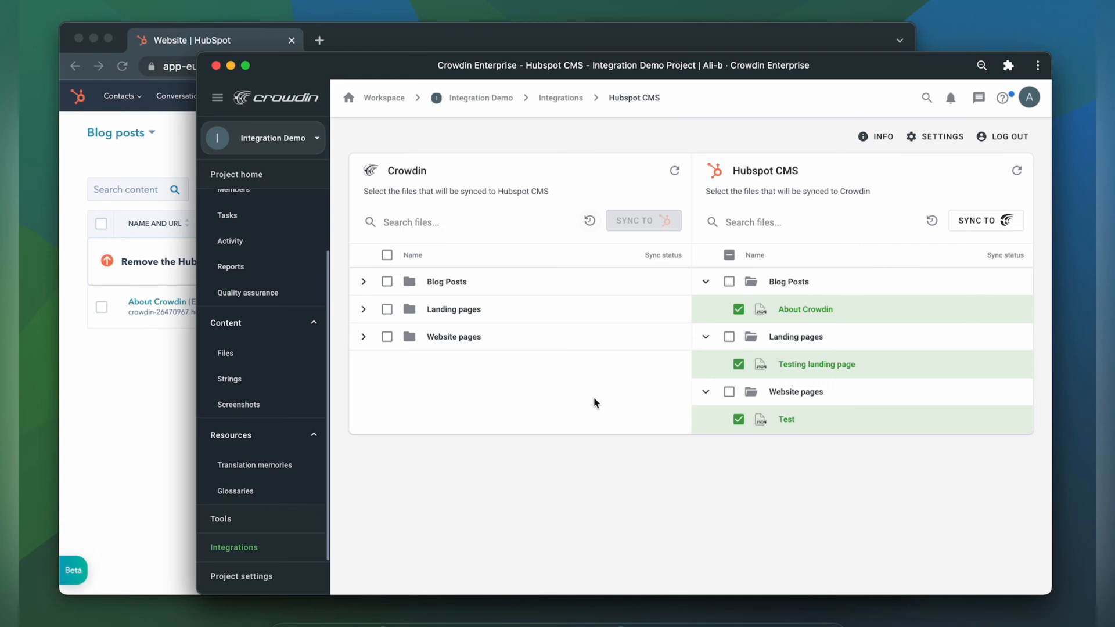
mouse_move(288, 185)
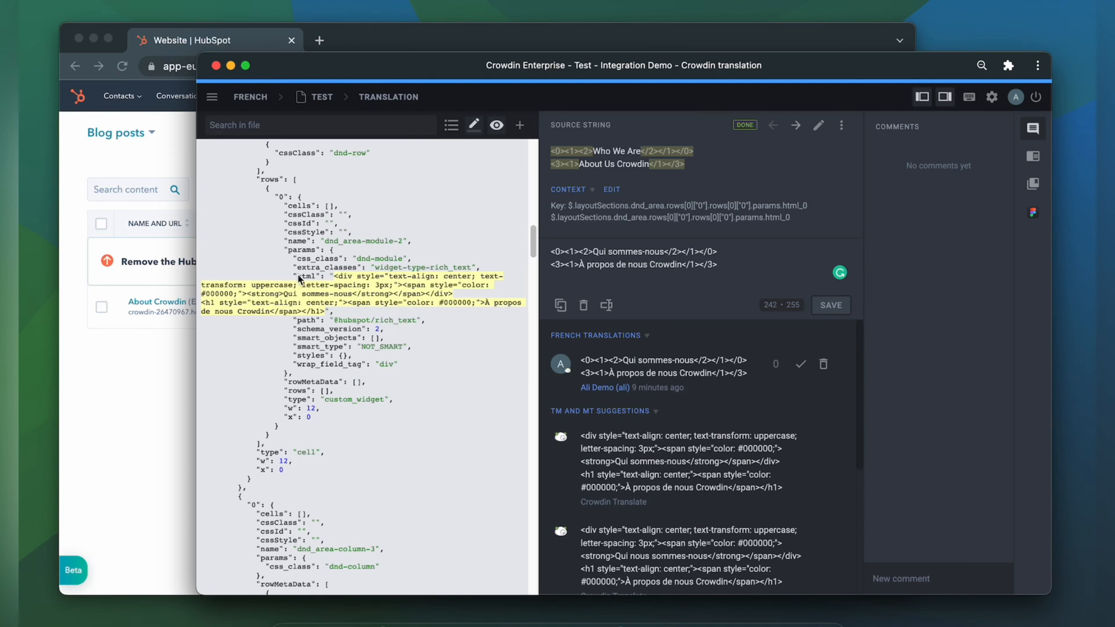
- Leave the editor after viewing 'Qui sommes-nous' and return to the Hubspot CMS integration page
double_click(304, 276)
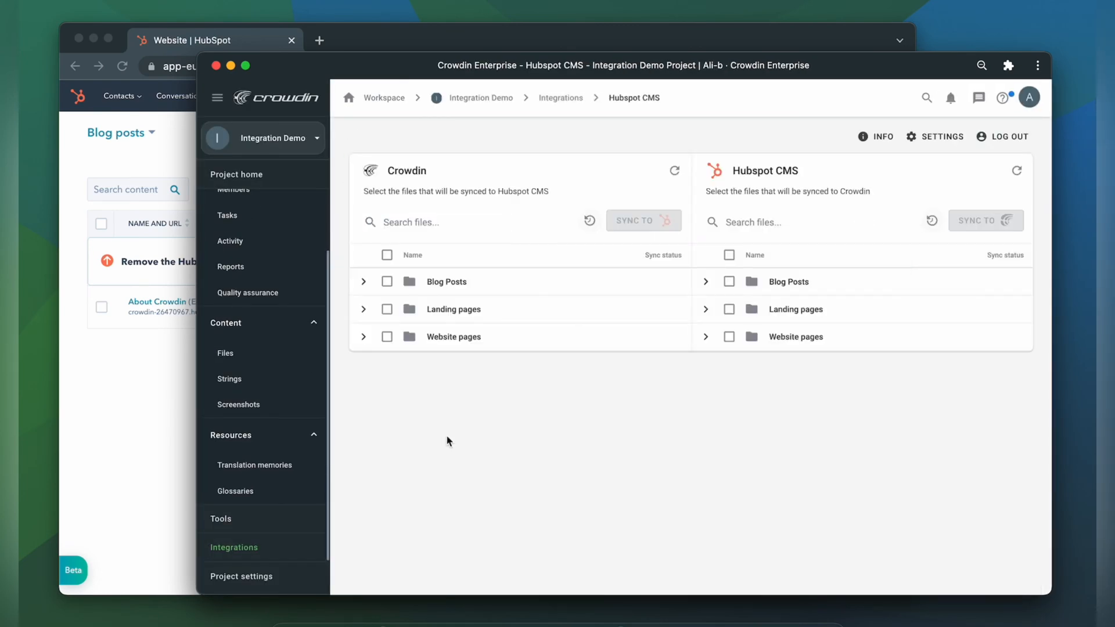
- Save the integration Settings with String key name 'content, html, title'
left_click(942, 136)
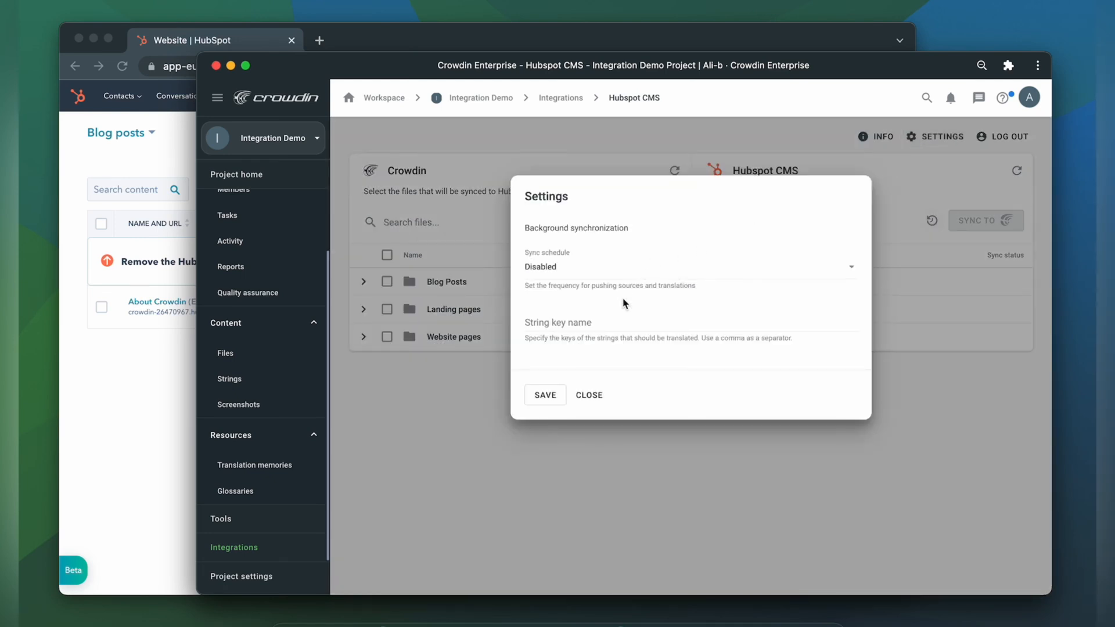
left_click(690, 329)
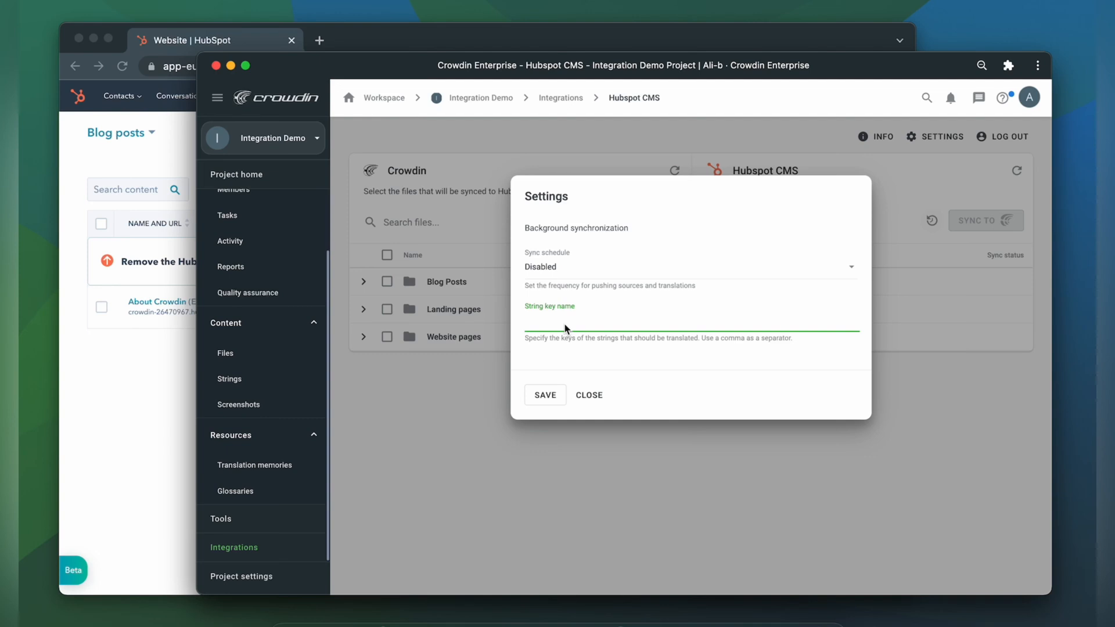
type("content, html, title")
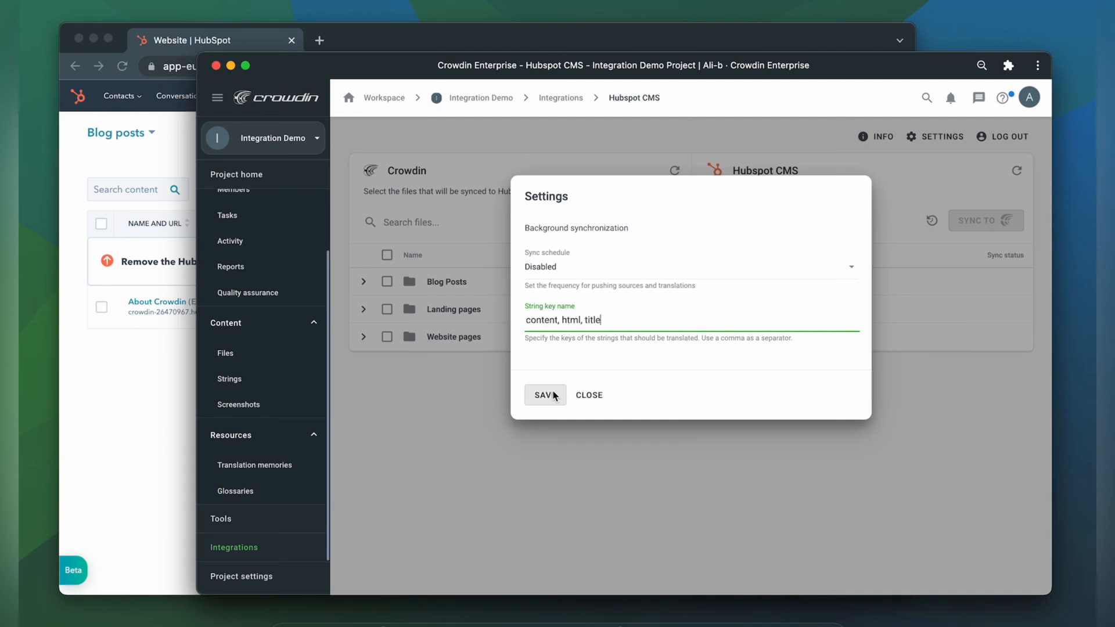
left_click(543, 395)
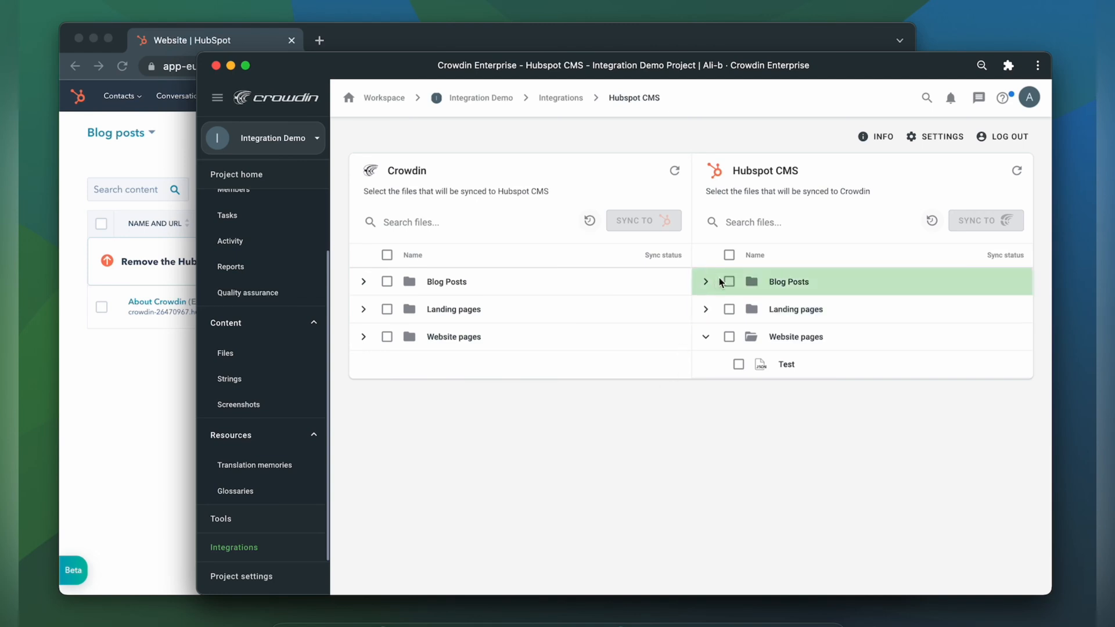
- Sync About Crowdin, Testing landing page and Test from HubSpot to Crowdin
left_click(705, 281)
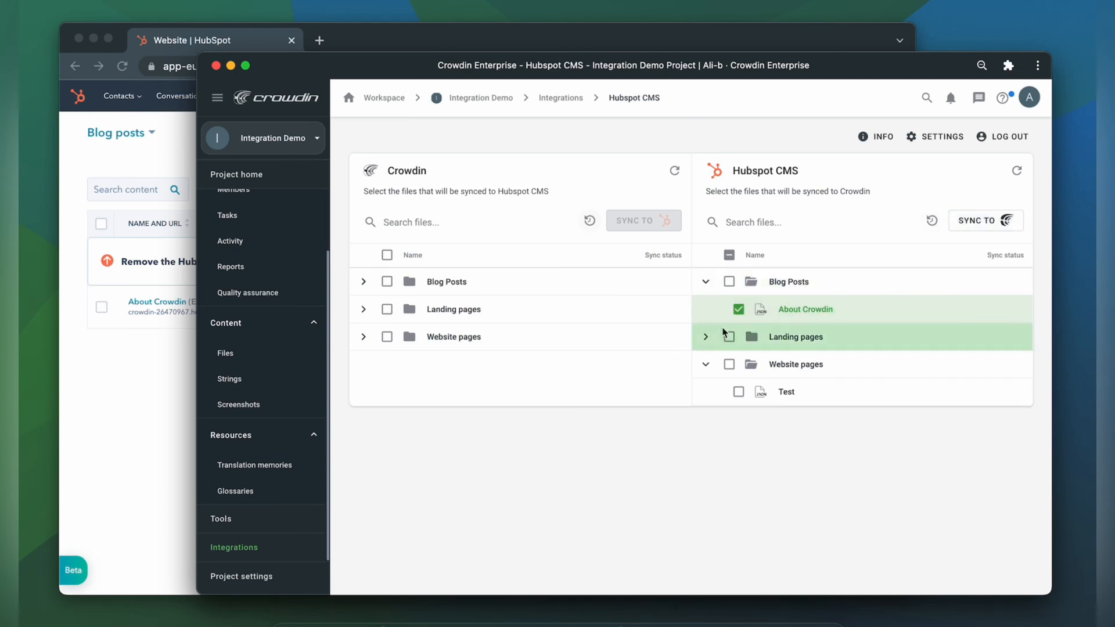
left_click(705, 337)
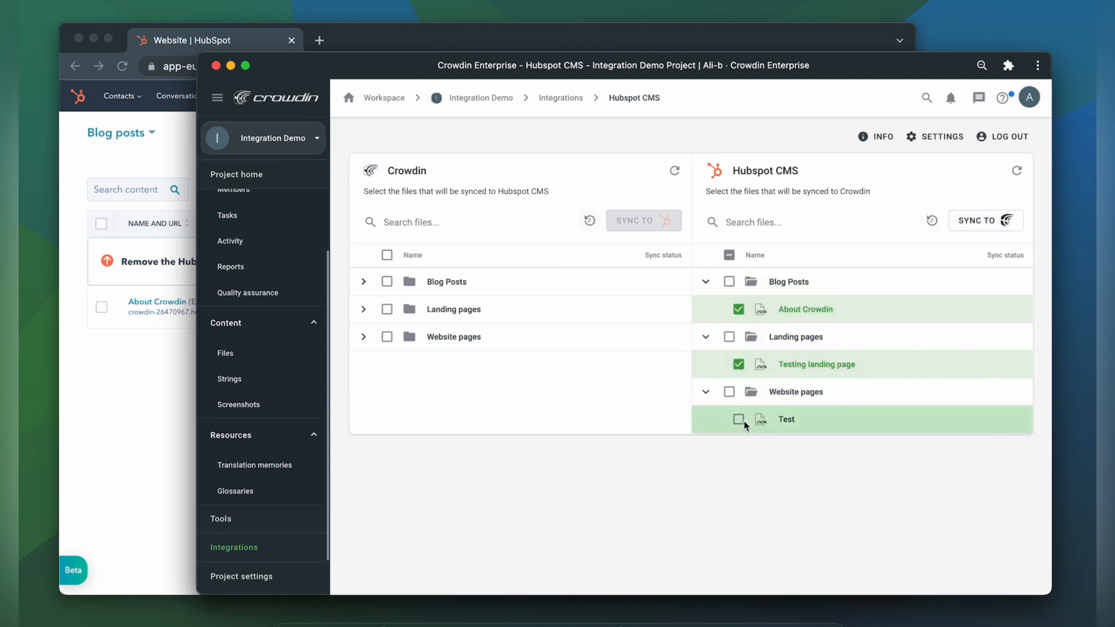
left_click(739, 419)
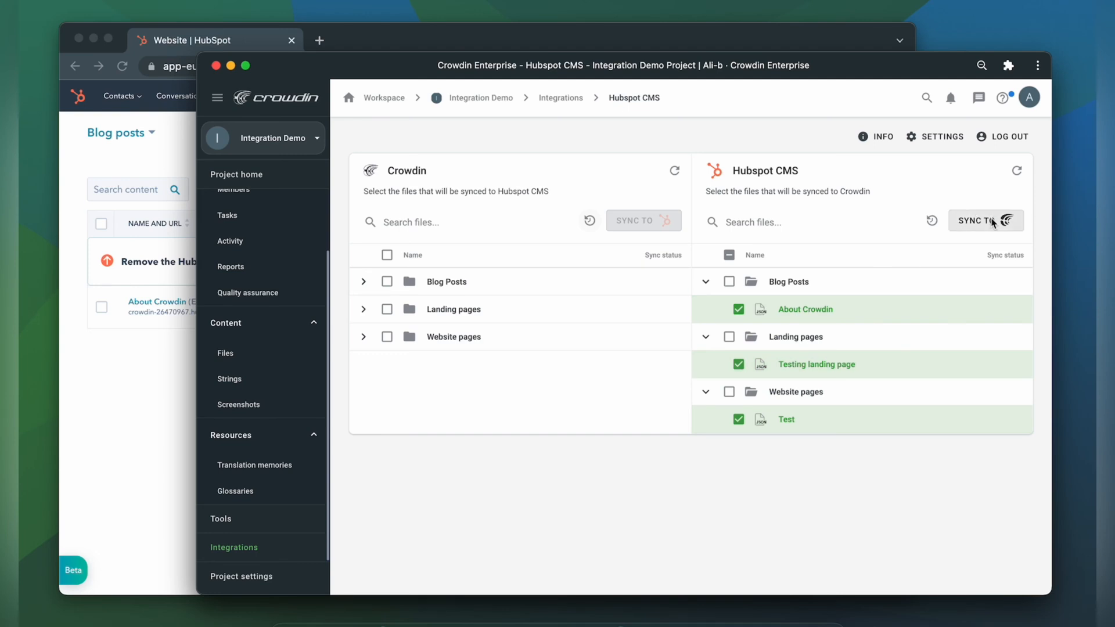
left_click(641, 220)
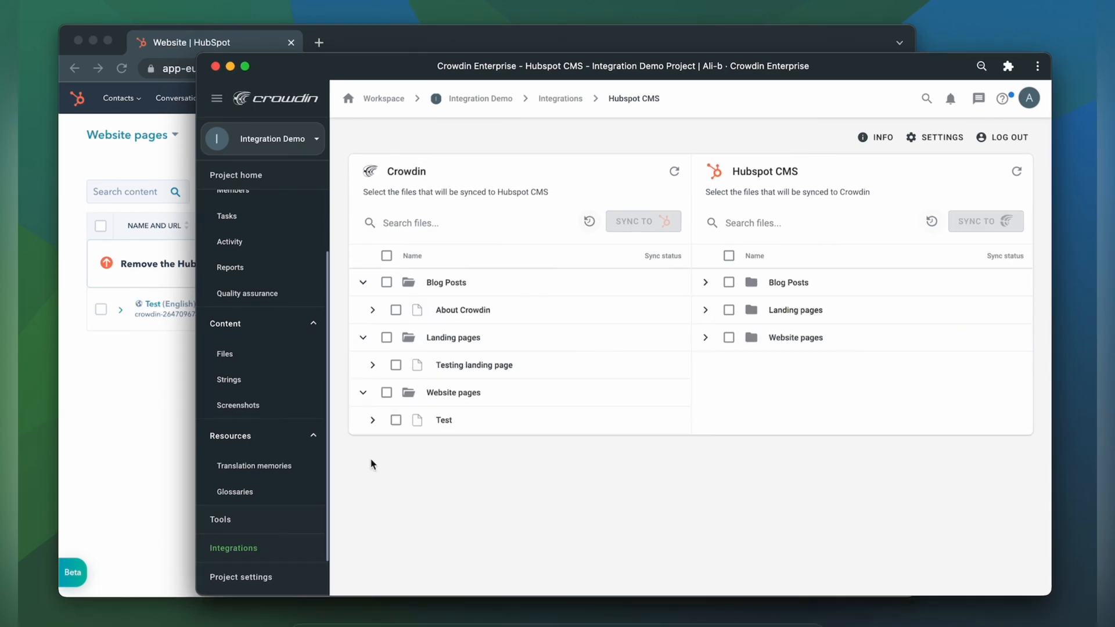
- Select all Crowdin files and sync them to HubSpot
left_click(395, 309)
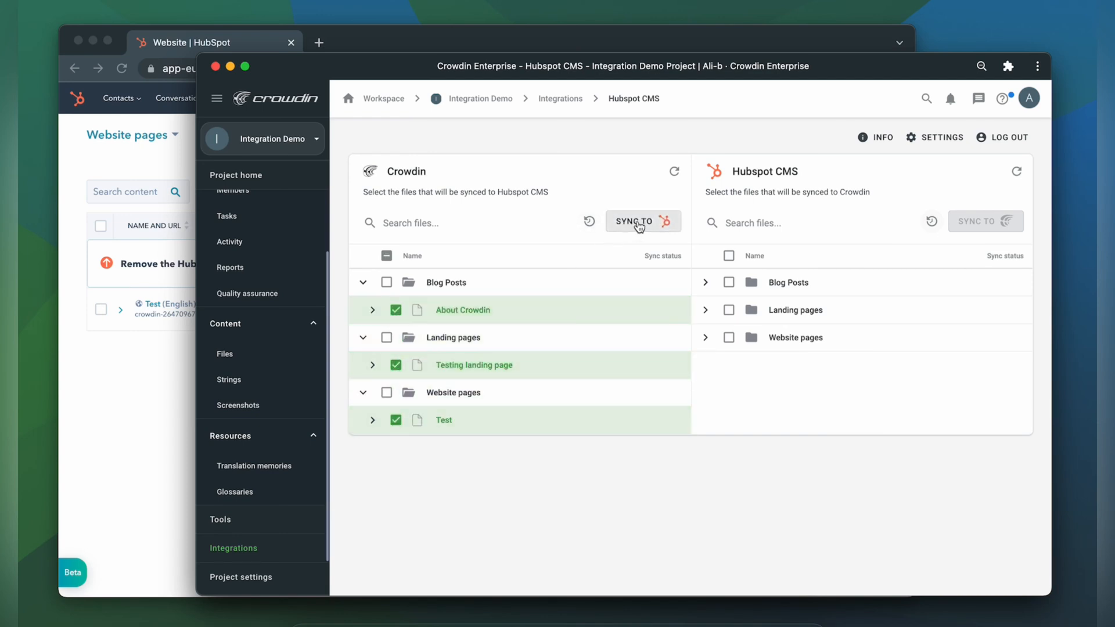
left_click(636, 221)
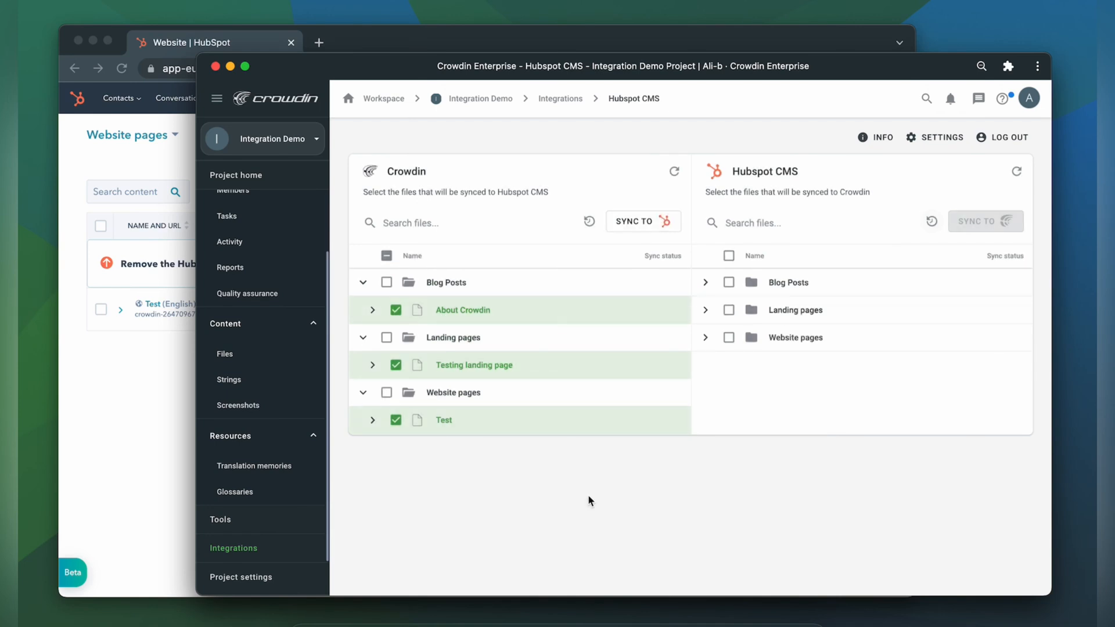
mouse_move(237, 42)
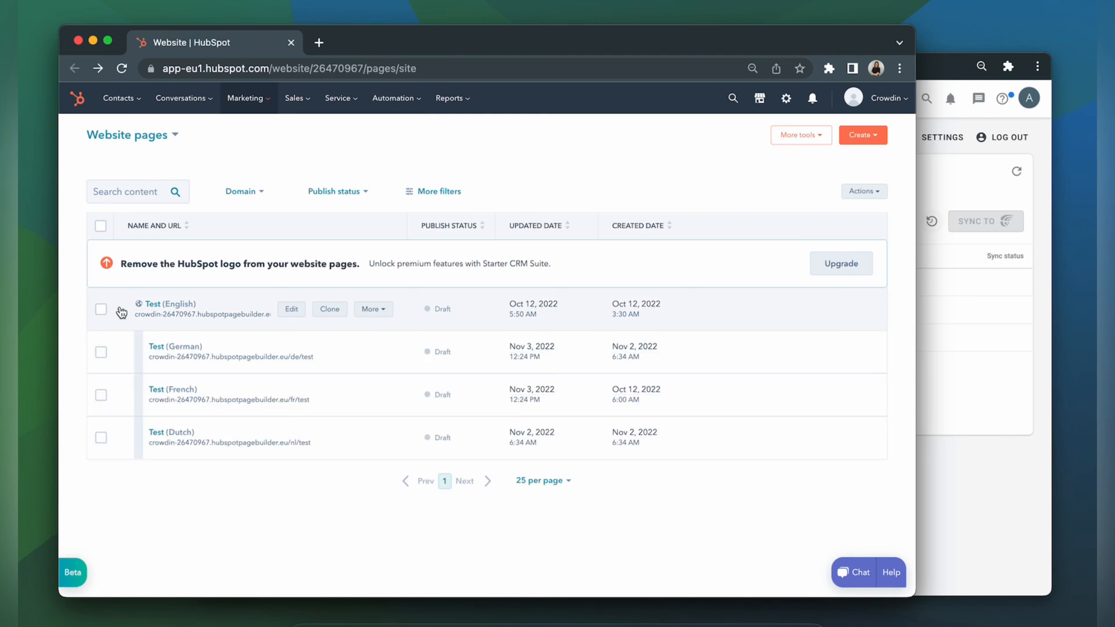
mouse_move(173, 390)
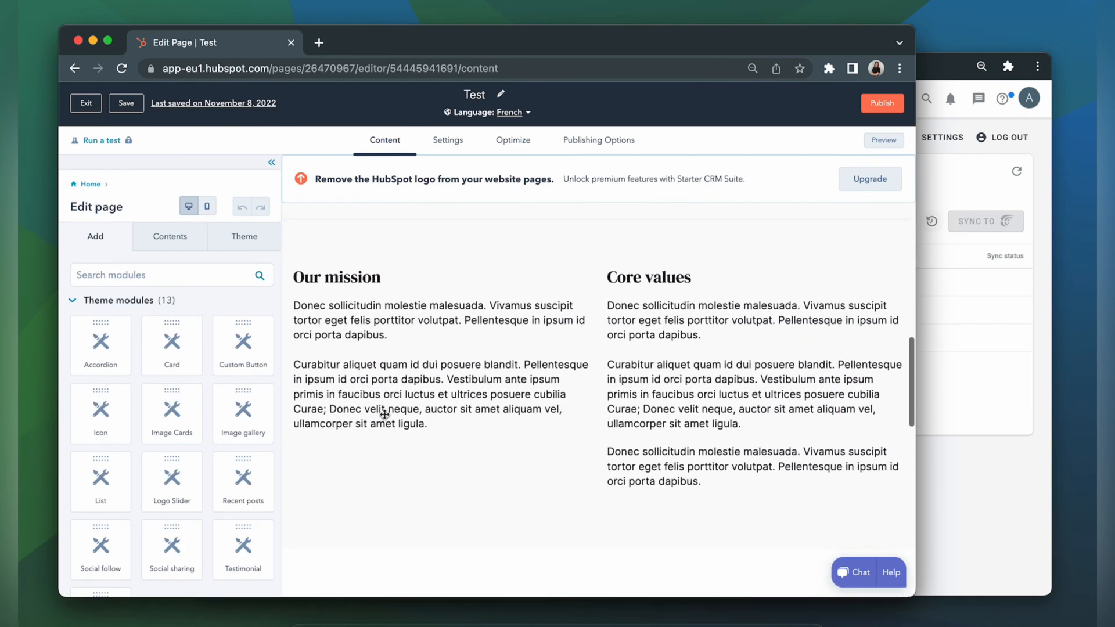
- Scroll through the French Test page's Our mission and Core values sections in the editor
scroll("down", 3)
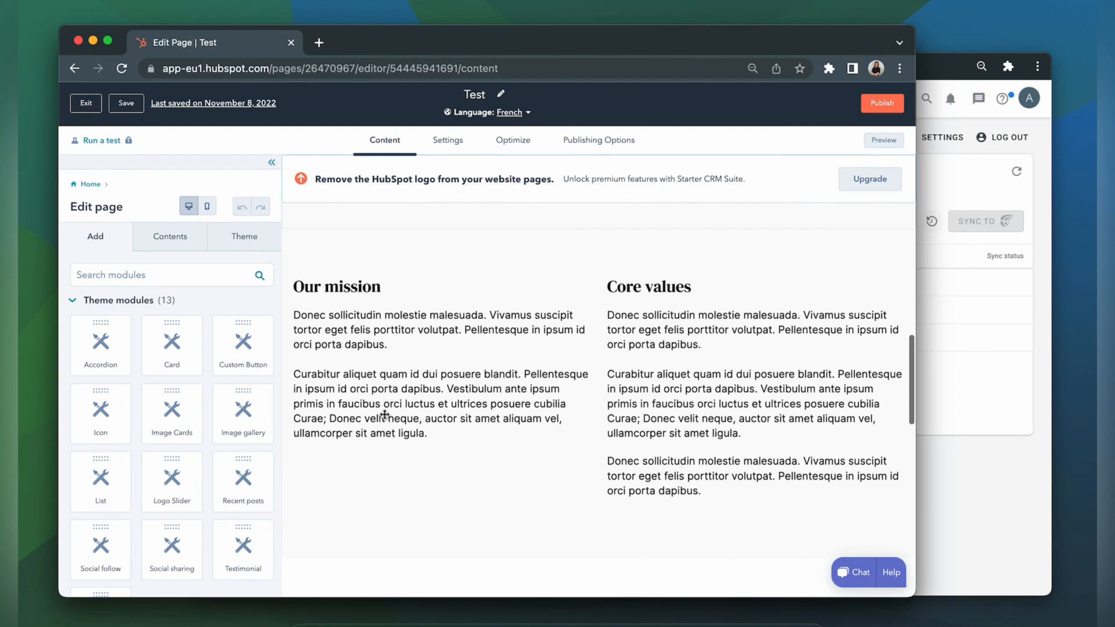